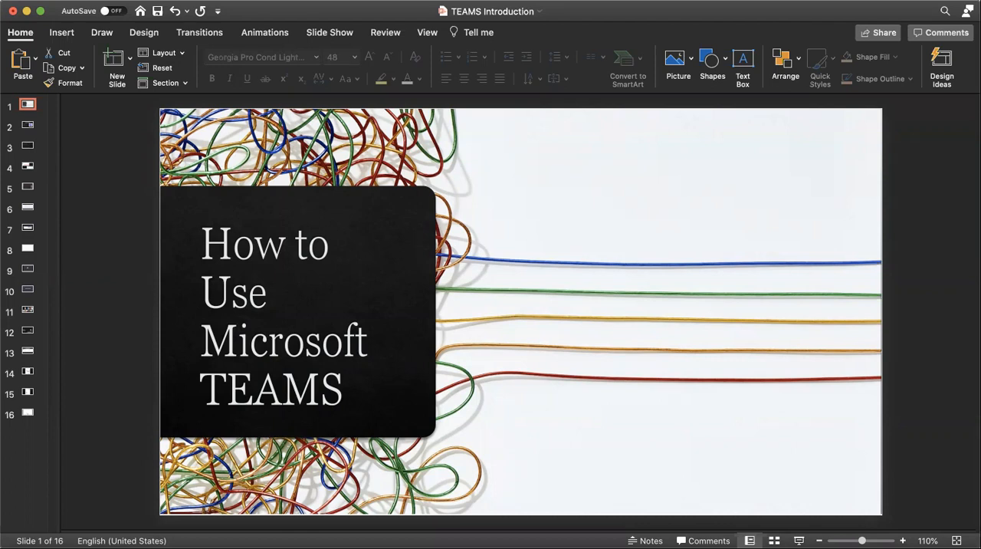
{"action": "mouse_move", "coordinate": [29, 124]}
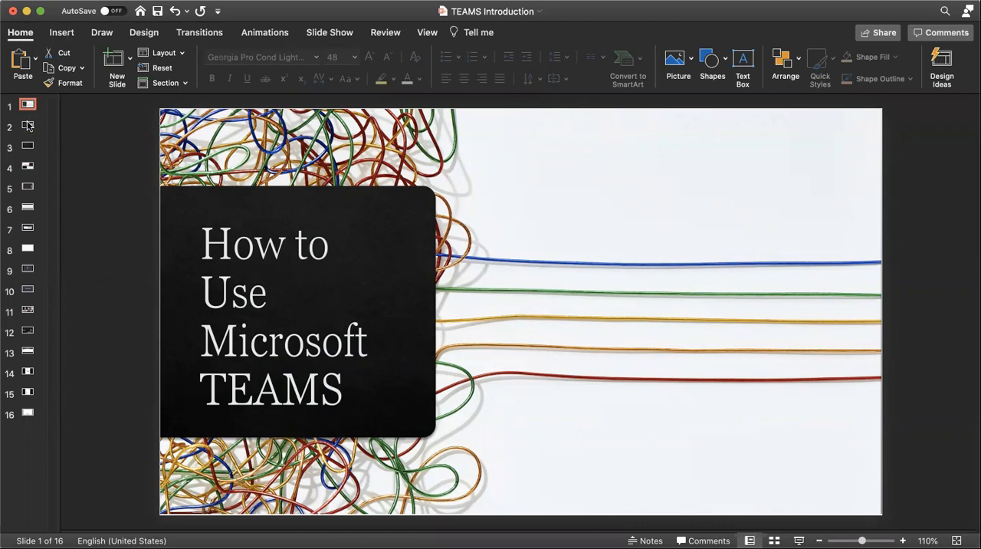
Show slide 2, 'Microsoft TEAMS', with its three bullets and Teams logo.
{"action": "left_click", "coordinate": [27, 125]}
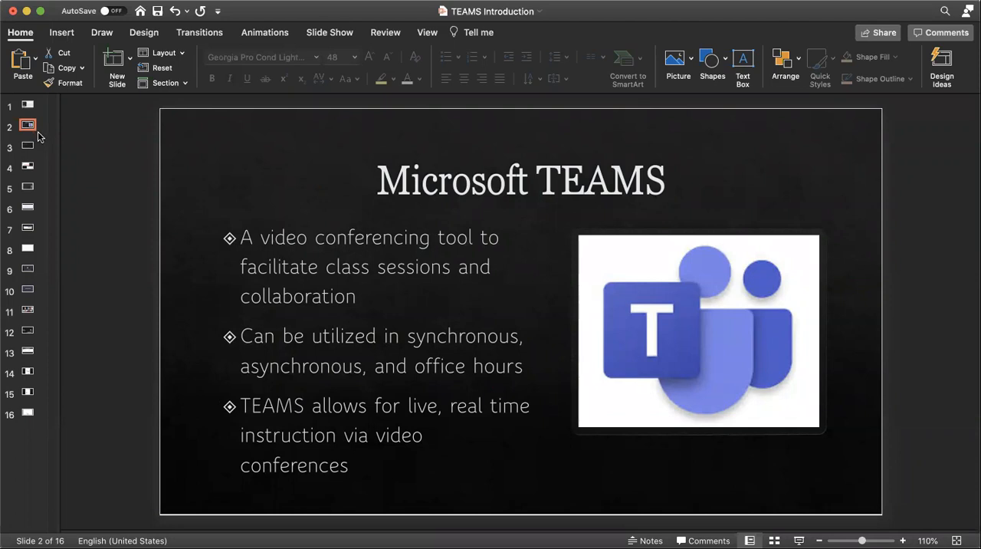
{"action": "mouse_move", "coordinate": [40, 167]}
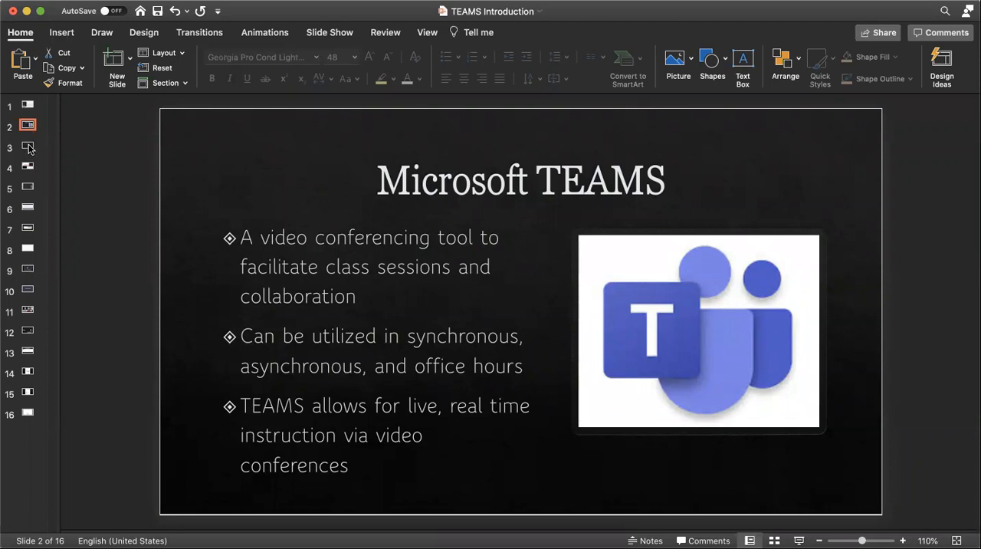
Show slide 3, 'Microsoft TEAMS Advantages', listing five benefit bullets.
{"action": "left_click", "coordinate": [27, 146]}
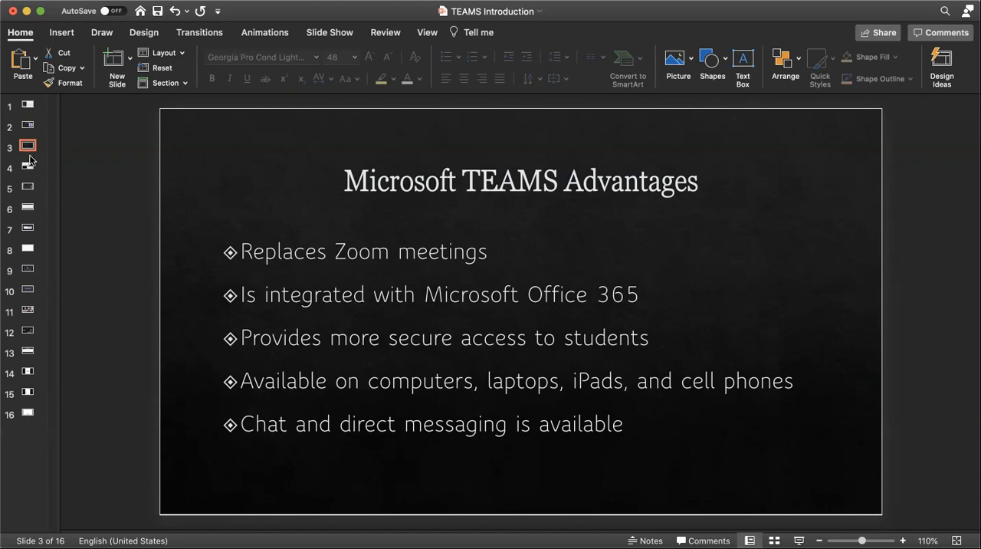
{"action": "mouse_move", "coordinate": [30, 161]}
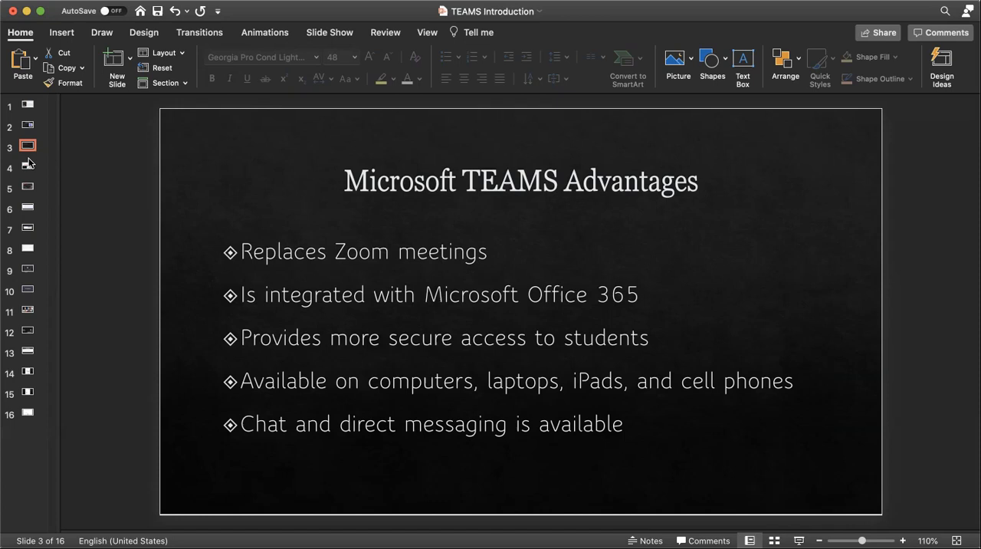
{"action": "mouse_move", "coordinate": [29, 167]}
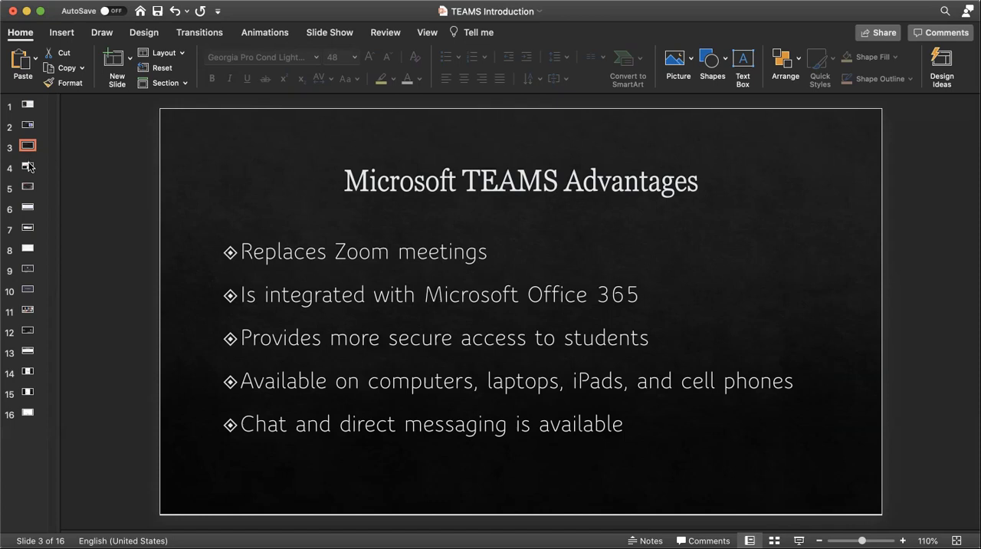
Step through slide 4, then slide 6, toward the Meet now screenshot slide.
{"action": "left_click", "coordinate": [26, 167]}
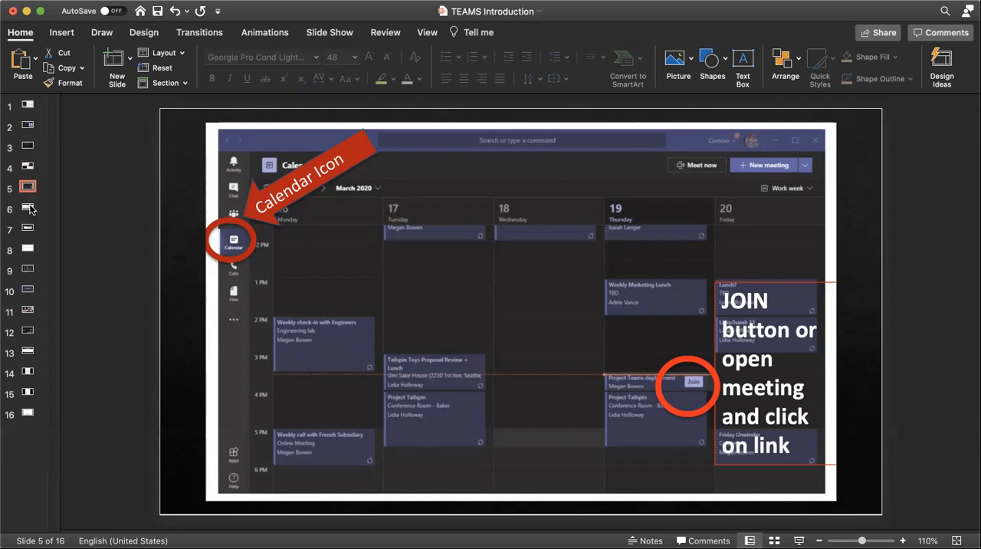
{"action": "left_click", "coordinate": [27, 207]}
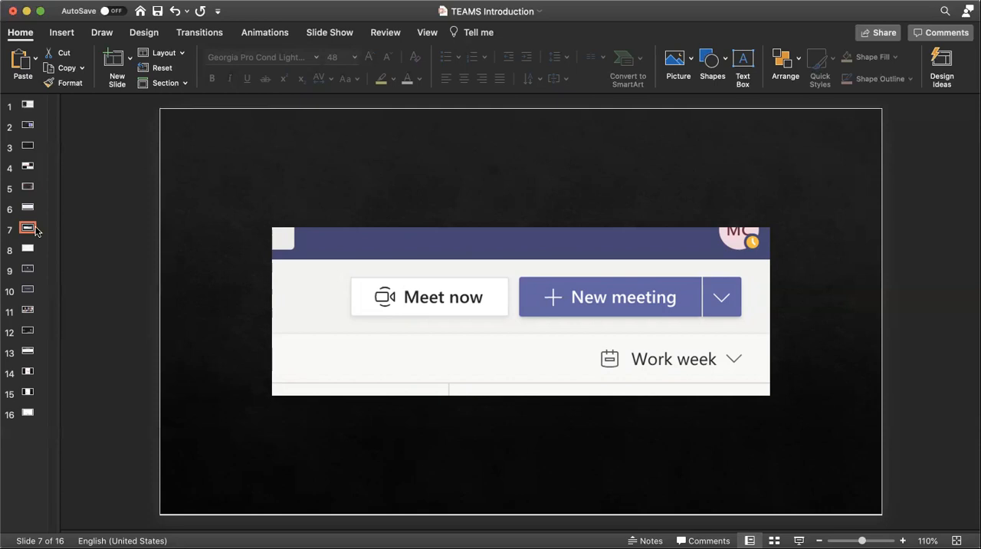
{"action": "mouse_move", "coordinate": [27, 249]}
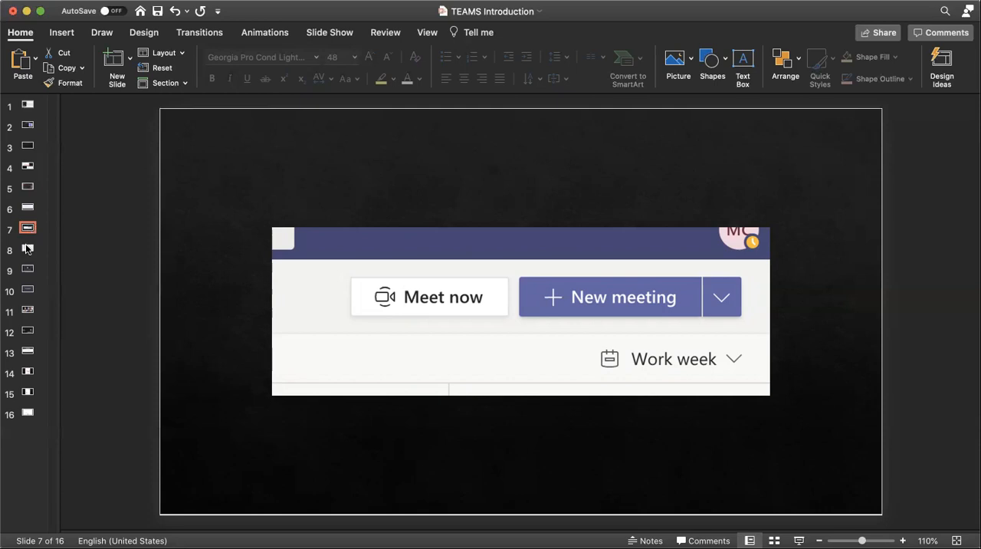
View slides 8–10: new meeting form, audio/video settings, and allowing mic and camera.
{"action": "left_click", "coordinate": [28, 249]}
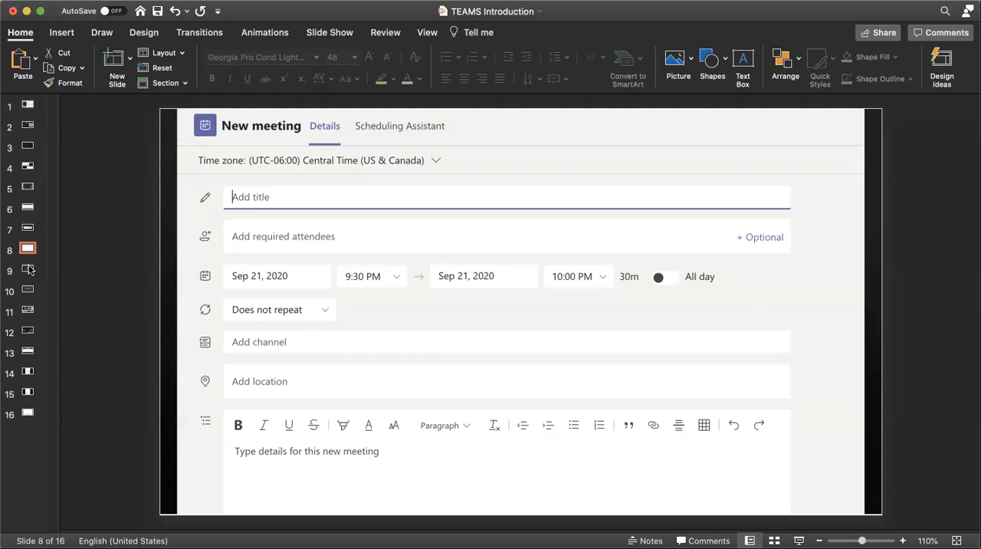
{"action": "left_click", "coordinate": [27, 269]}
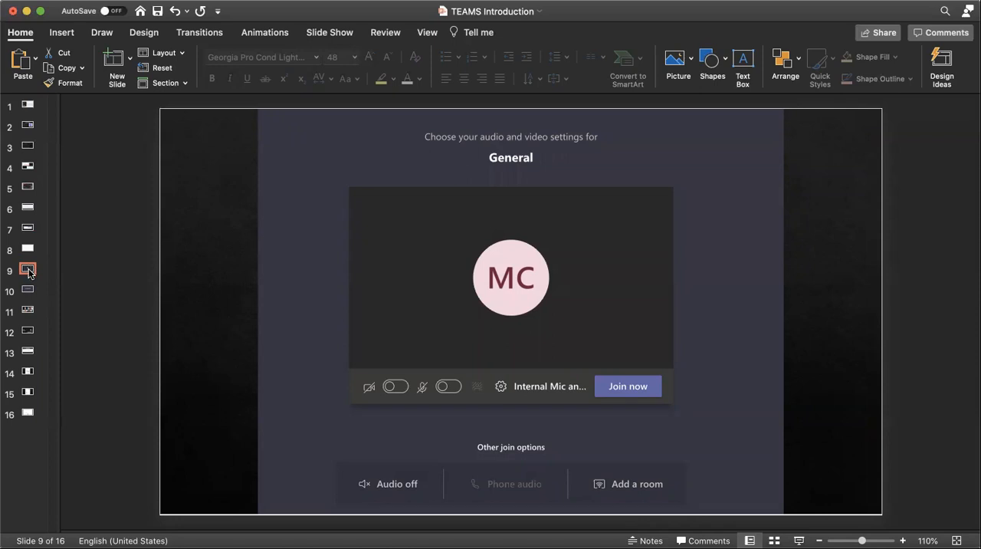
{"action": "left_click", "coordinate": [27, 290]}
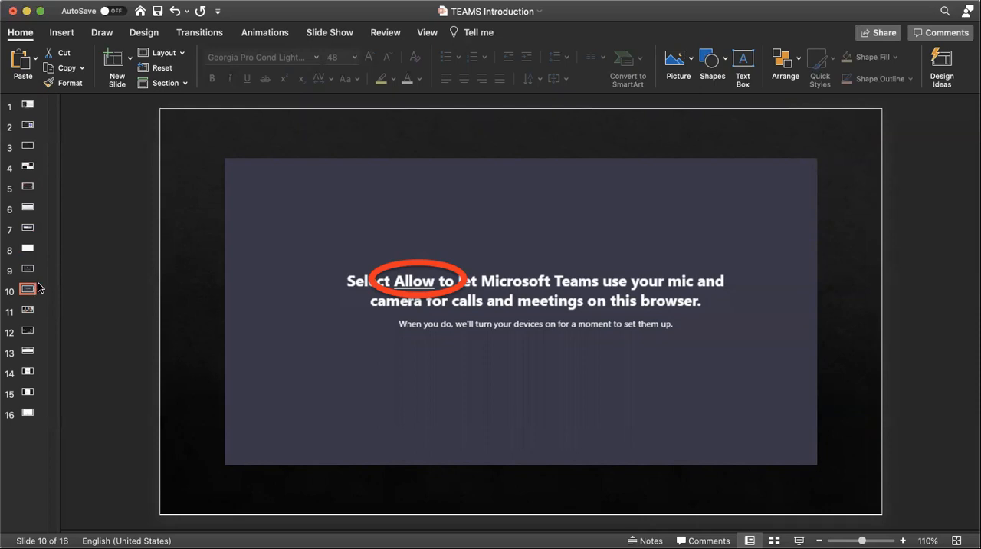
Show slide 11, then slide 12, 'Closed Captioning', with the ellipsis screenshot.
{"action": "left_click", "coordinate": [28, 310]}
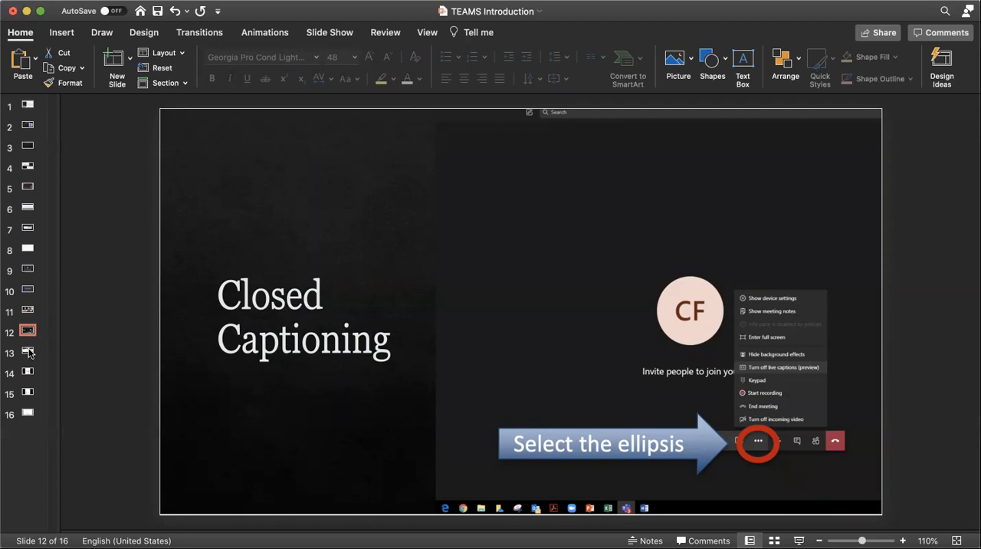
{"action": "left_click", "coordinate": [26, 351]}
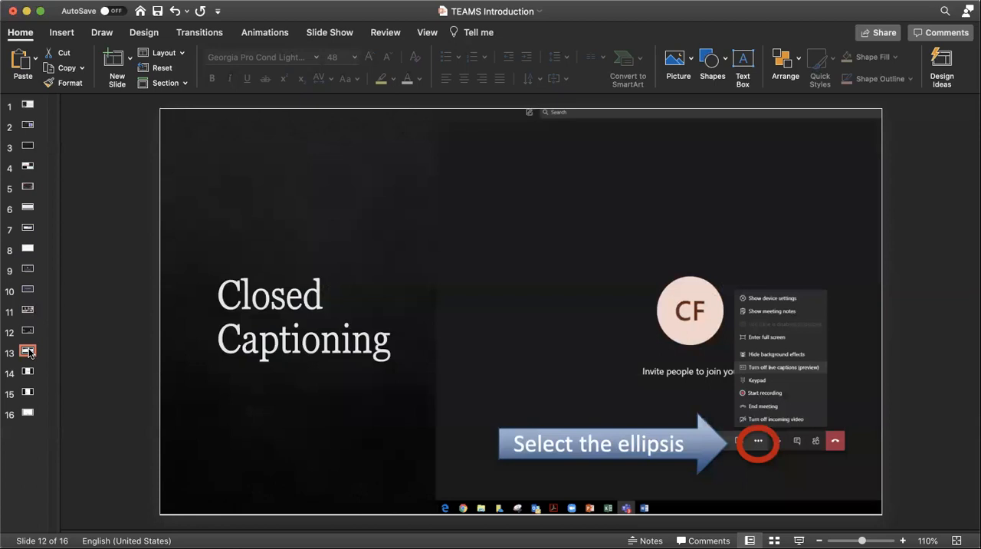
Display the Immersive Reader slide, then advance to slide 14.
{"action": "left_click", "coordinate": [27, 351]}
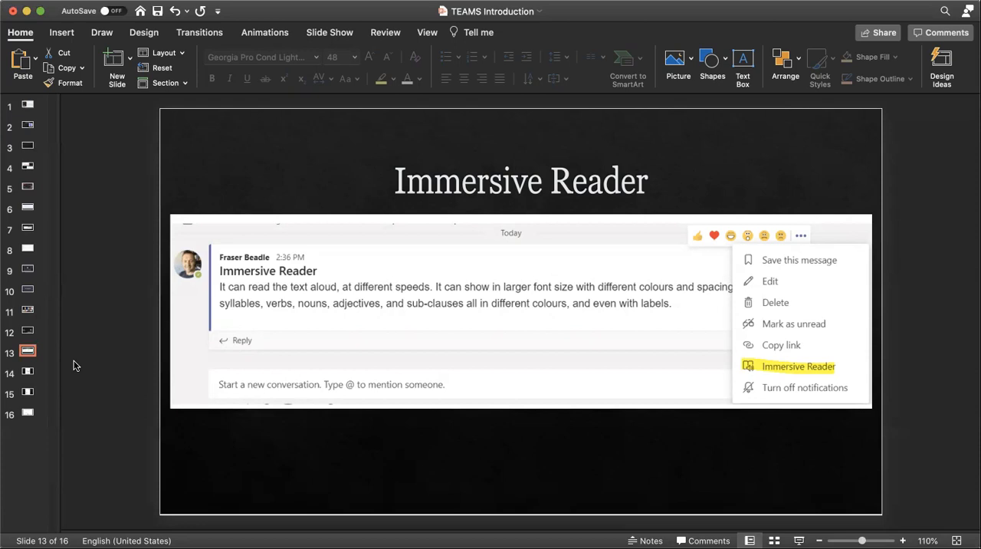
{"action": "mouse_move", "coordinate": [37, 376]}
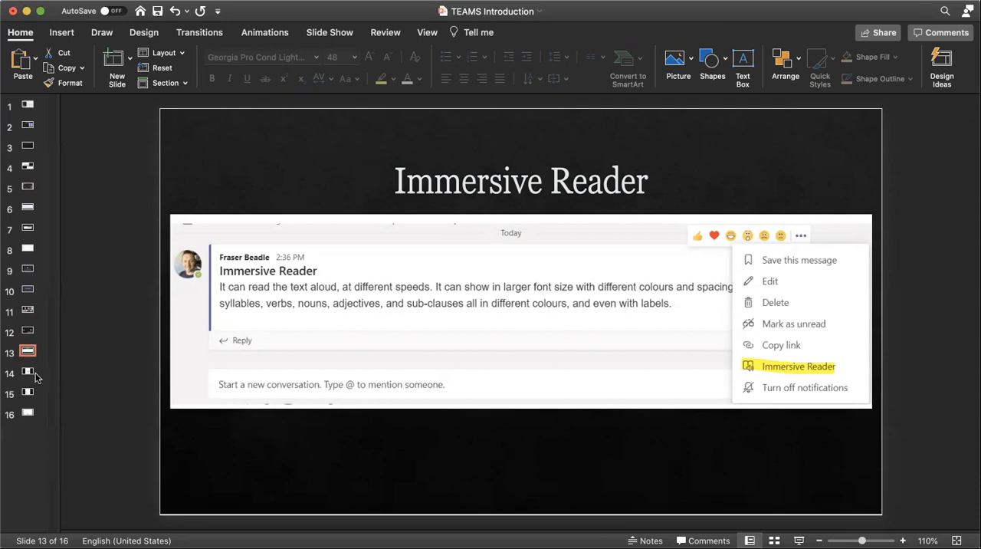
{"action": "left_click", "coordinate": [27, 372]}
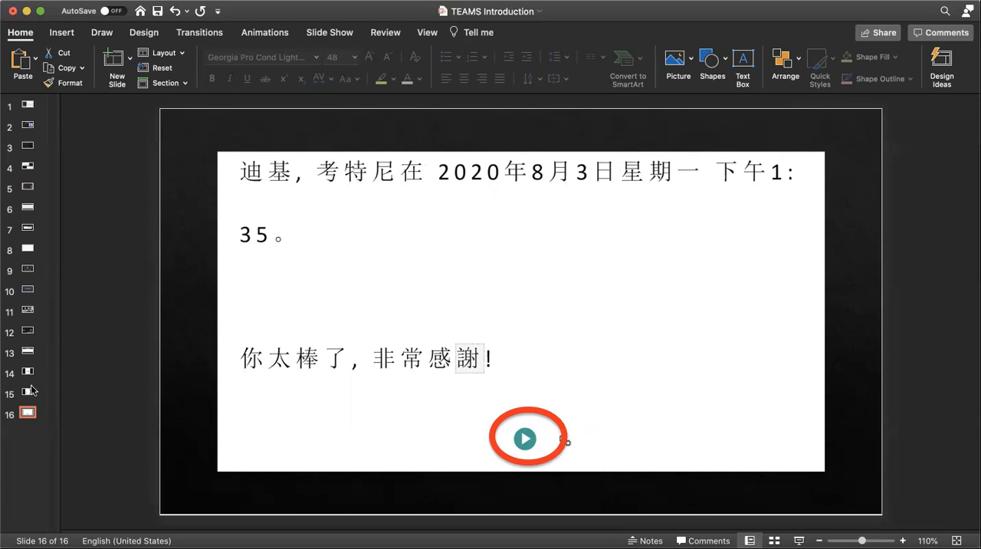
{"action": "mouse_move", "coordinate": [643, 6]}
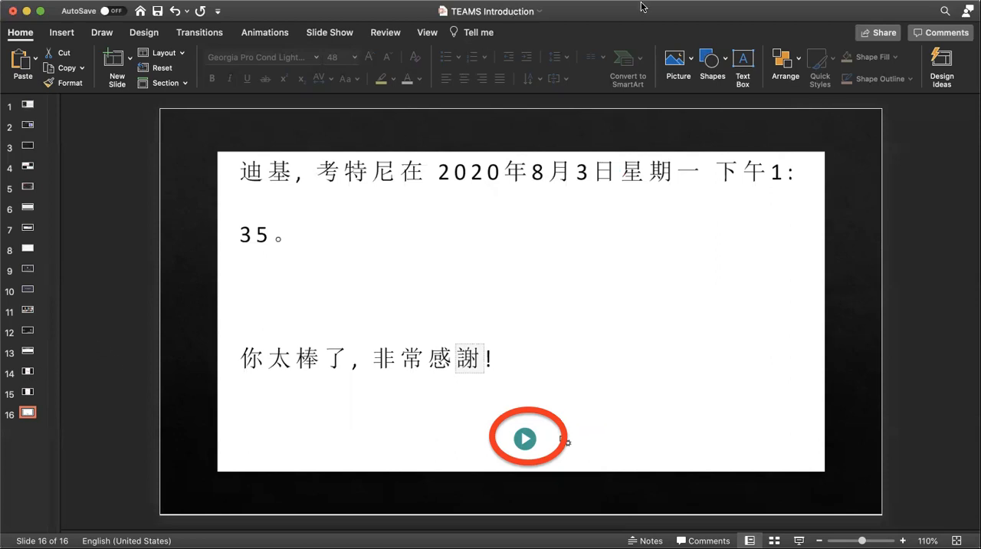